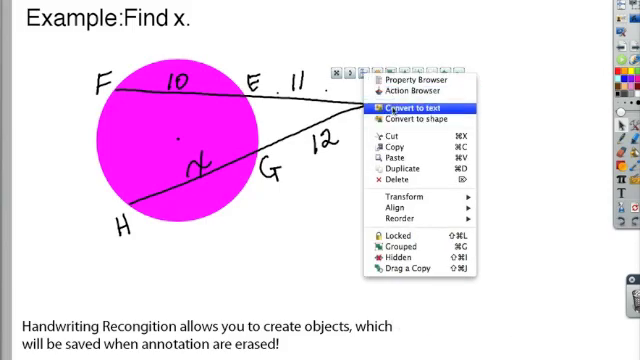
- Convert the handwritten labels on the magenta circle diagram into typed text
click(404, 104)
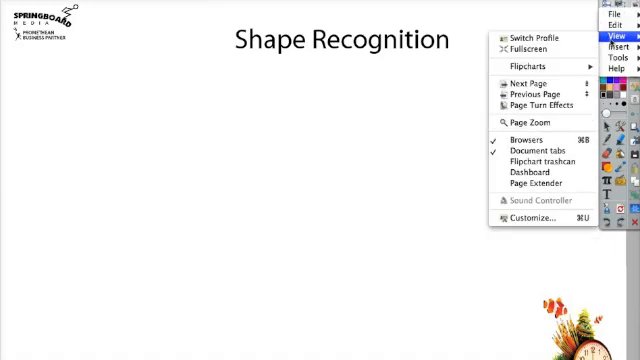
- In View > Customize Commands, locate Handwriting Recognition in the All Commands list
click(612, 14)
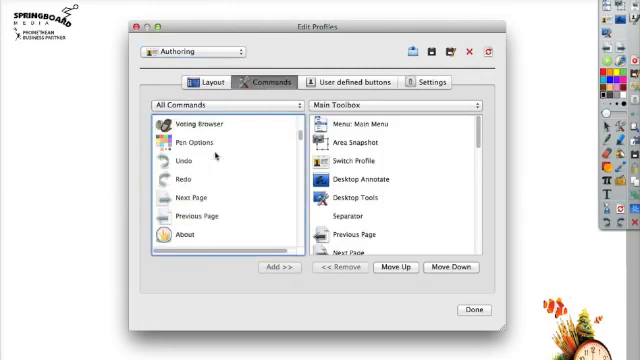
scroll(down, 3)
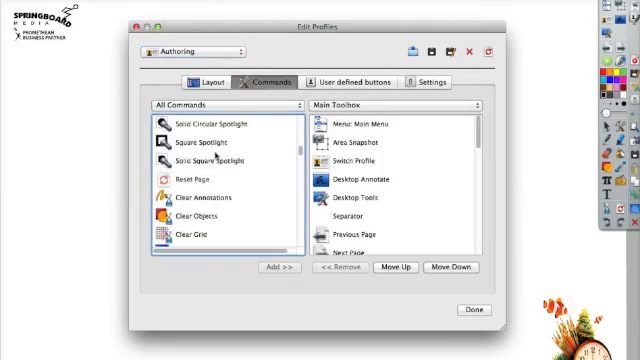
scroll(down, 3)
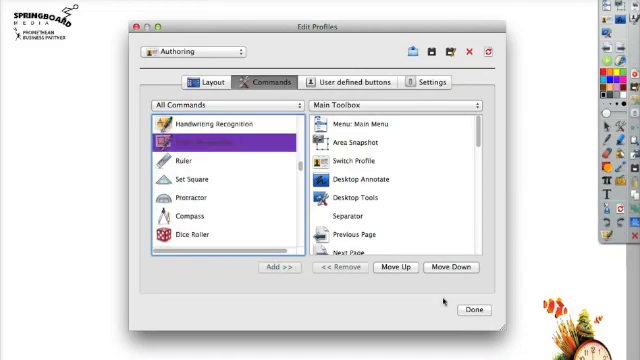
click(474, 308)
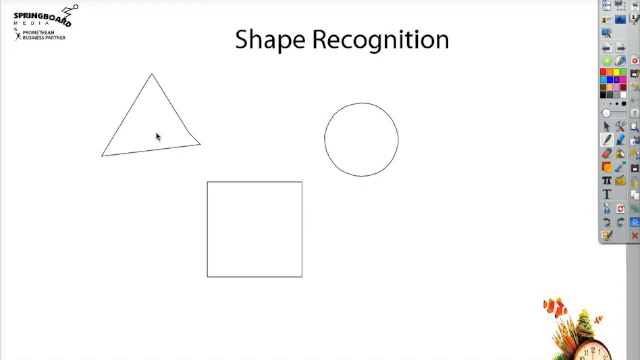
mouse_move(408, 126)
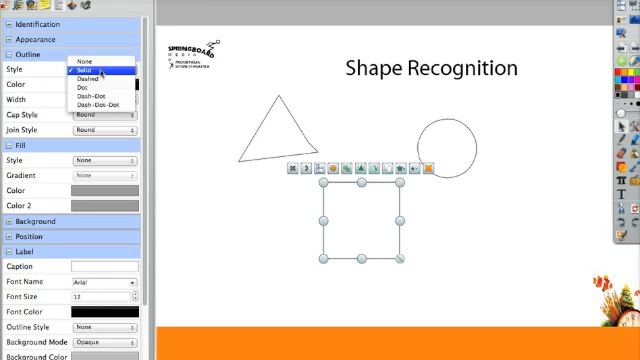
- Give the square a red dashed outline and an orange gradient fill in the Property Browser
click(92, 72)
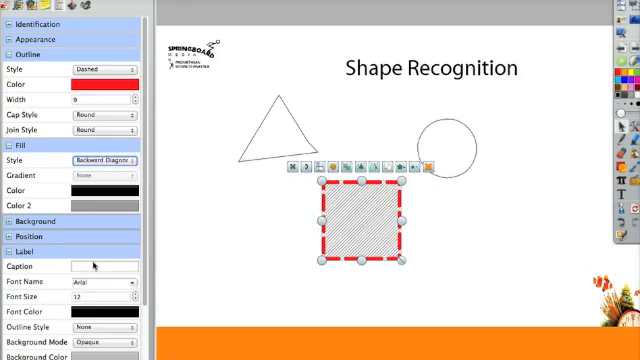
click(104, 188)
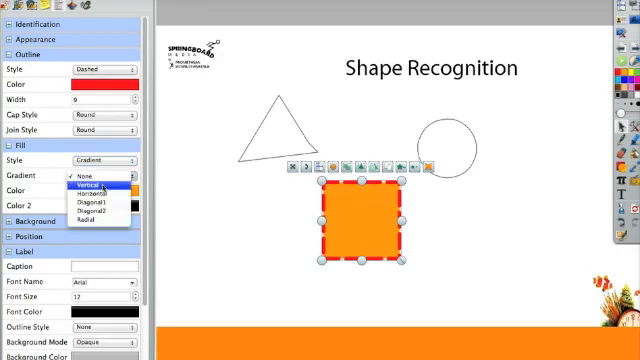
click(92, 194)
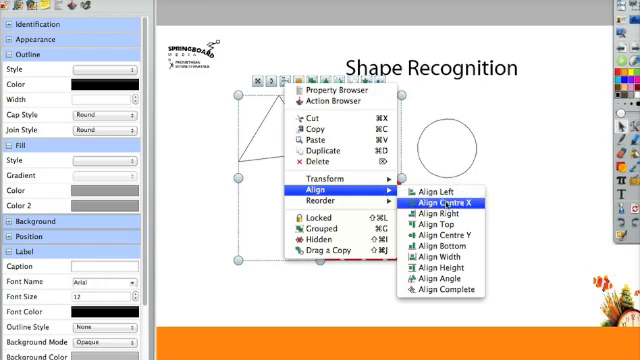
- Align the triangle and square with Align Centre X so the triangle sits centred above
click(444, 204)
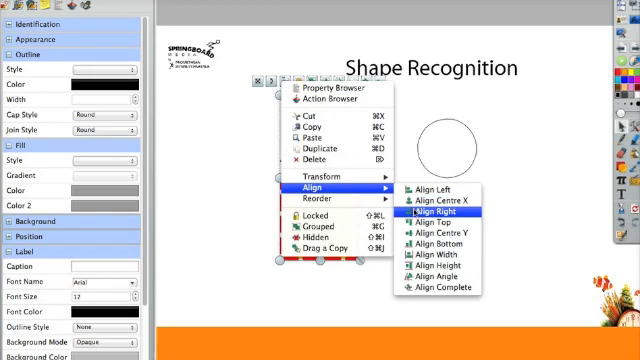
mouse_move(432, 188)
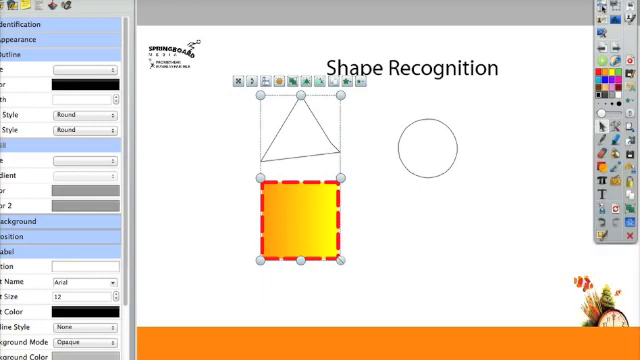
- In View > Customize Settings, browse the tool list beginning with the Clock Tool
click(612, 10)
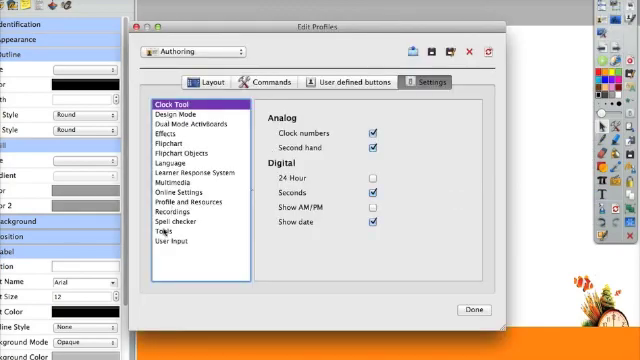
click(166, 224)
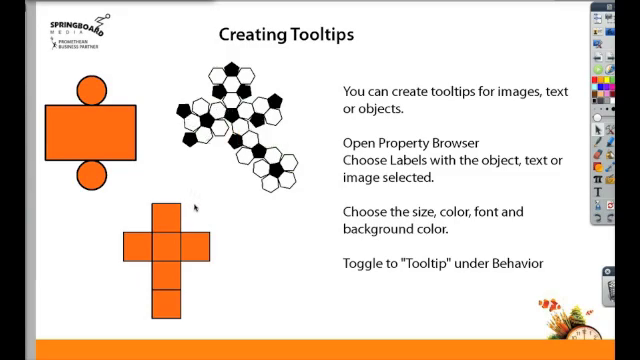
mouse_move(96, 140)
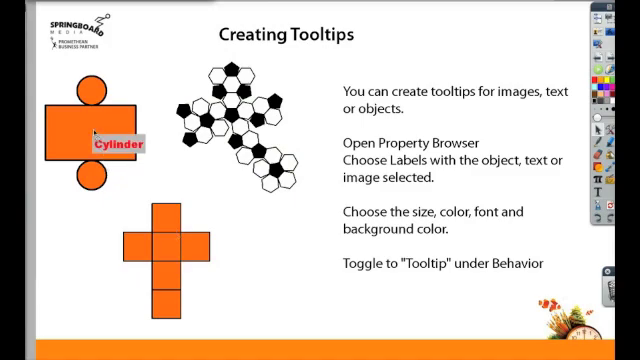